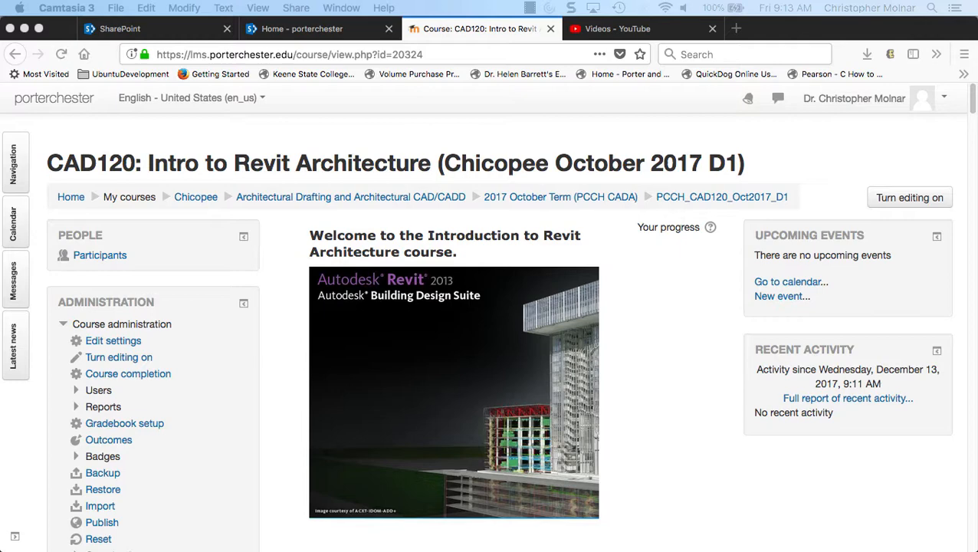
{"action": "mouse_move", "coordinate": [656, 401]}
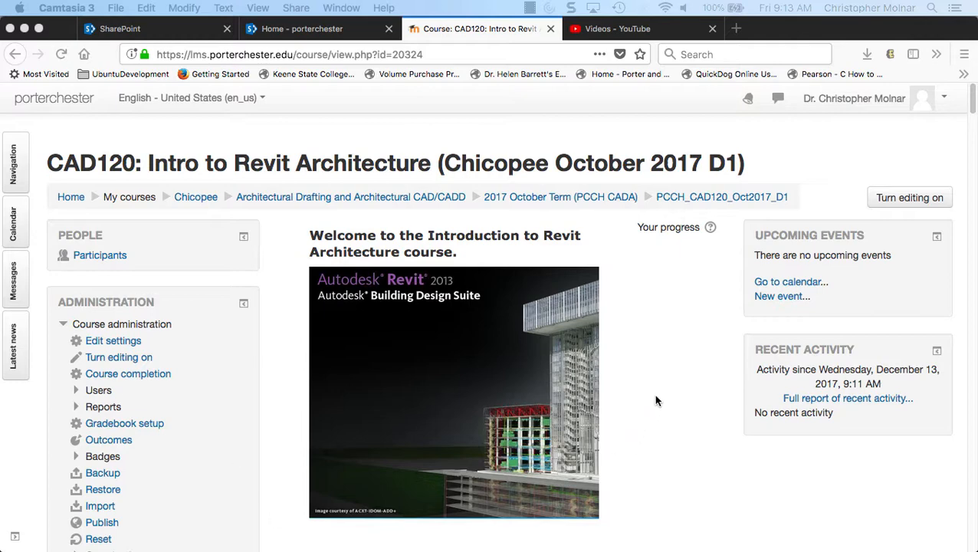
Step: Go to the course Gradebook setup and bring the Exam Grade (15%) category into view
{"action": "scroll", "scroll_direction": "down", "scroll_amount": 3}
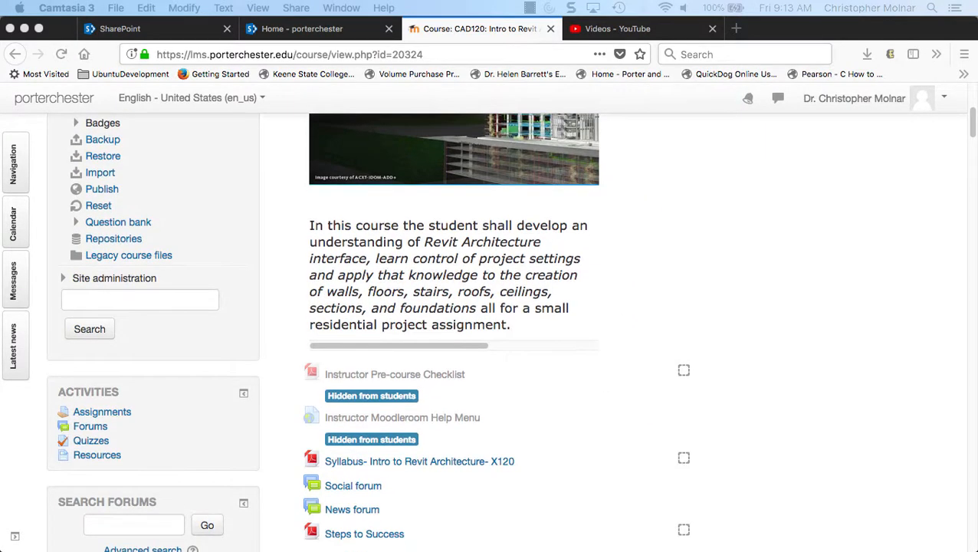
{"action": "mouse_move", "coordinate": [163, 227]}
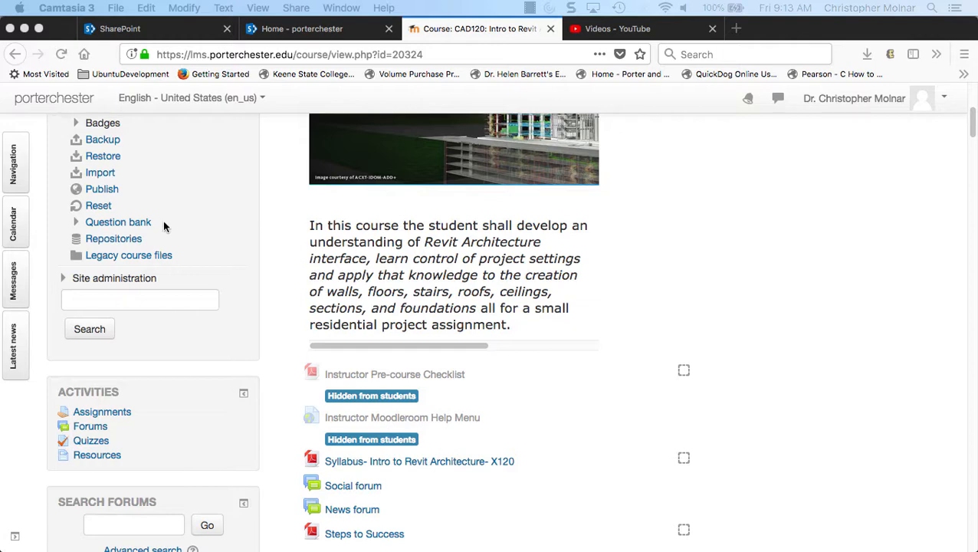
{"action": "scroll", "scroll_direction": "down", "scroll_amount": 3}
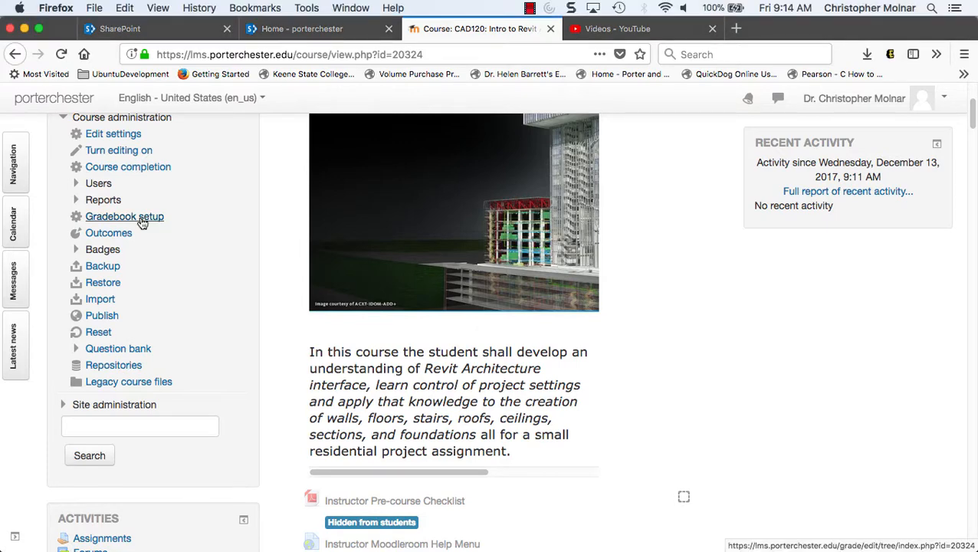
{"action": "left_click", "coordinate": [124, 217]}
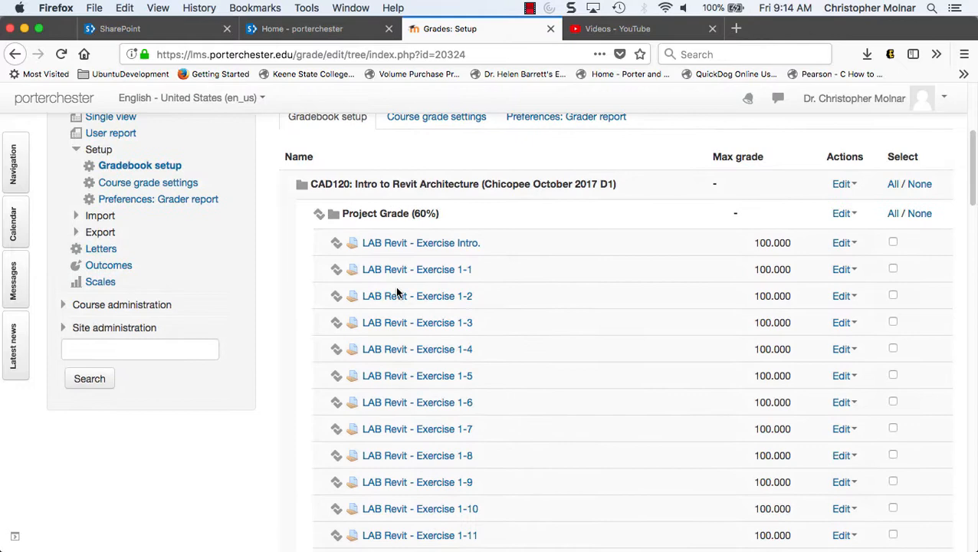
{"action": "scroll", "scroll_direction": "down", "scroll_amount": 3}
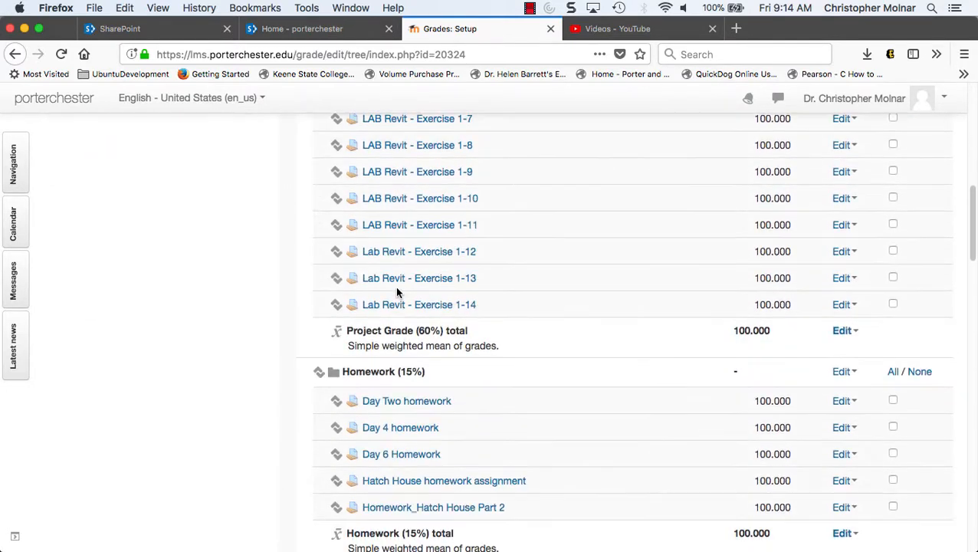
{"action": "scroll", "scroll_direction": "down", "scroll_amount": 3}
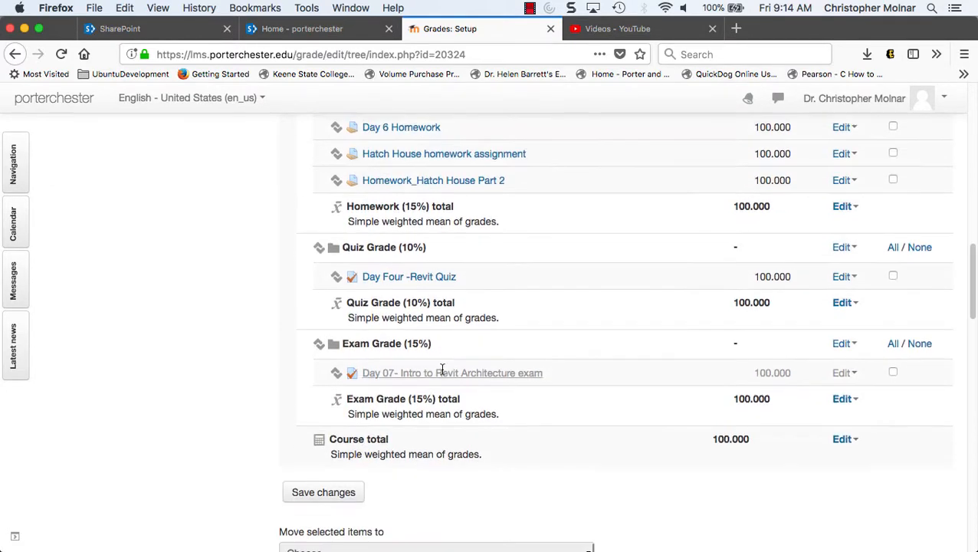
{"action": "scroll", "scroll_direction": "down", "scroll_amount": 3}
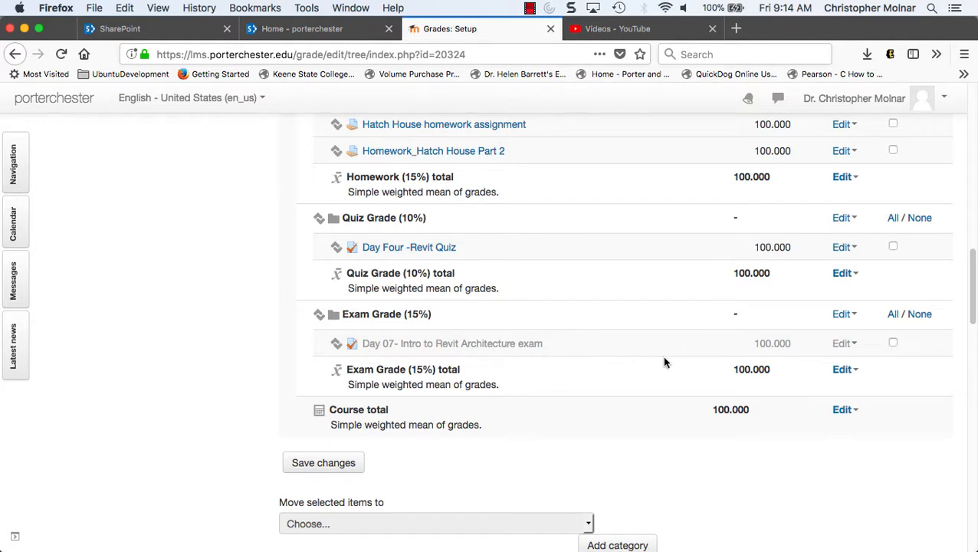
{"action": "mouse_move", "coordinate": [408, 344]}
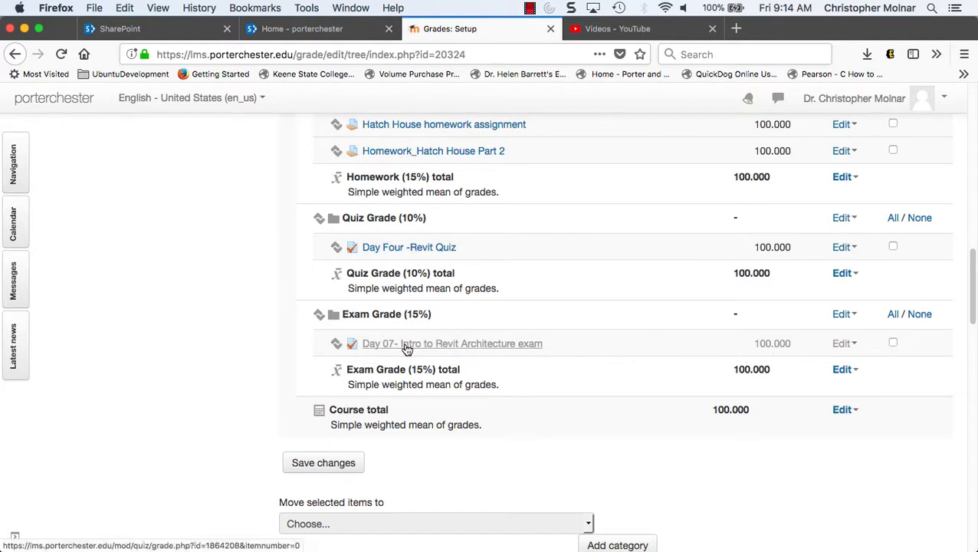
{"action": "mouse_move", "coordinate": [417, 347]}
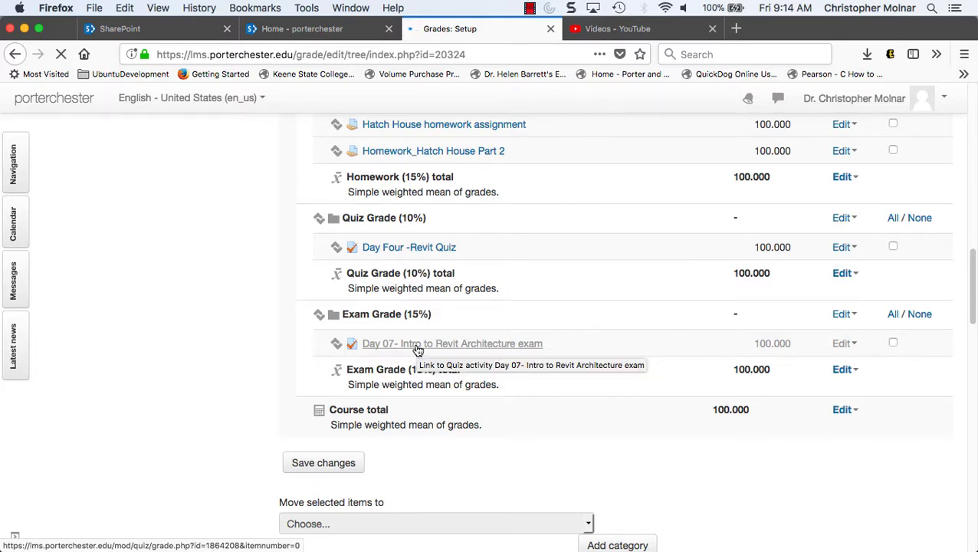
Step: Enter the hidden Day 07- Intro to Revit Architecture exam quiz and choose Edit settings
{"action": "left_click", "coordinate": [451, 343]}
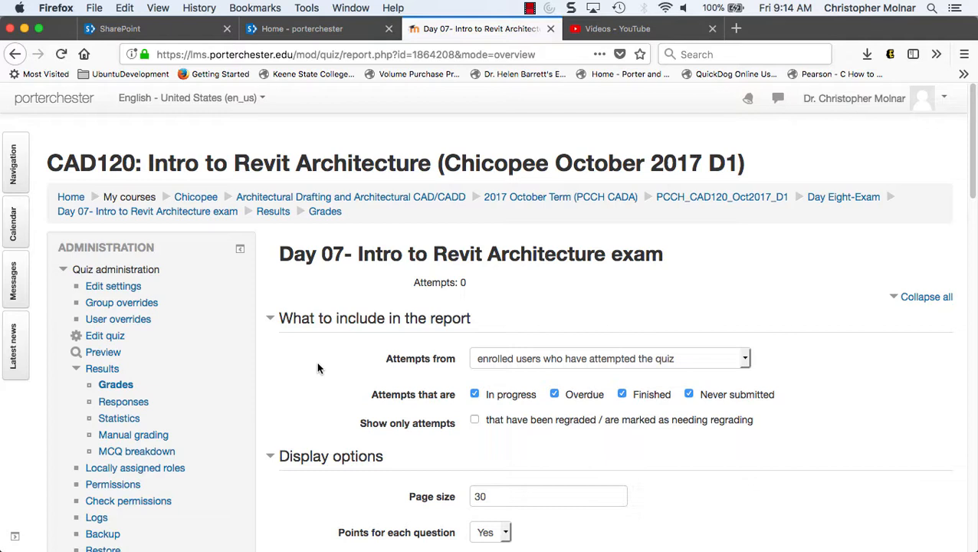
{"action": "mouse_move", "coordinate": [104, 336]}
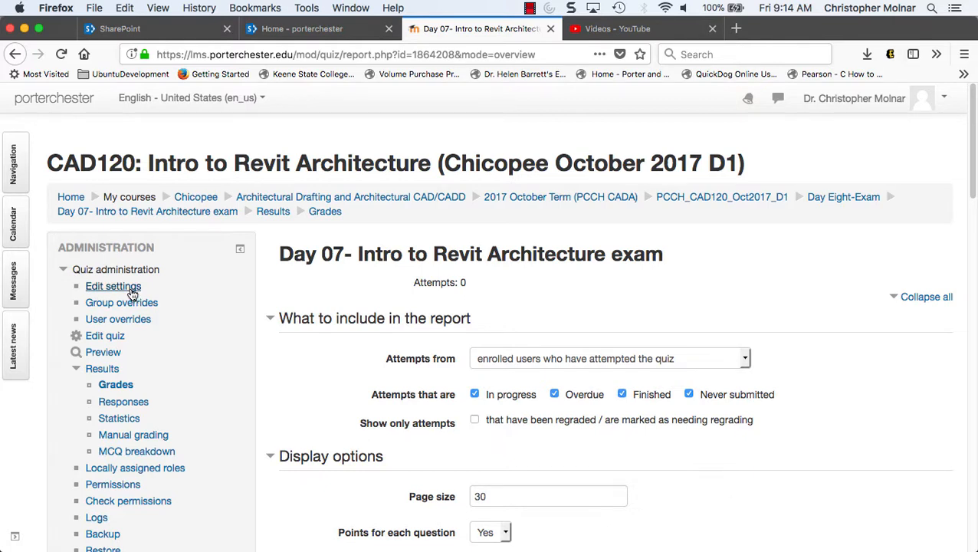
{"action": "left_click", "coordinate": [113, 287]}
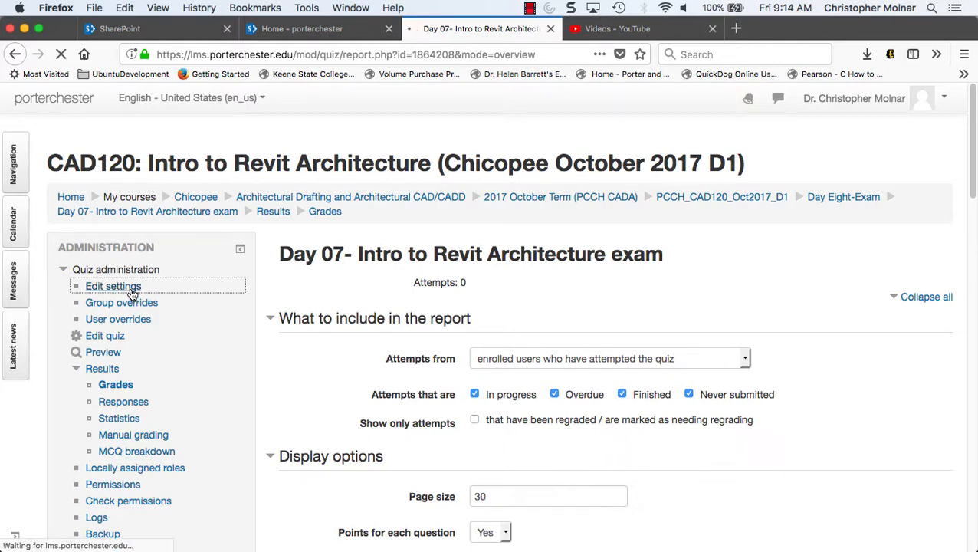
Step: Load the Updating Quiz form and review its Review options section
{"action": "left_click", "coordinate": [113, 286]}
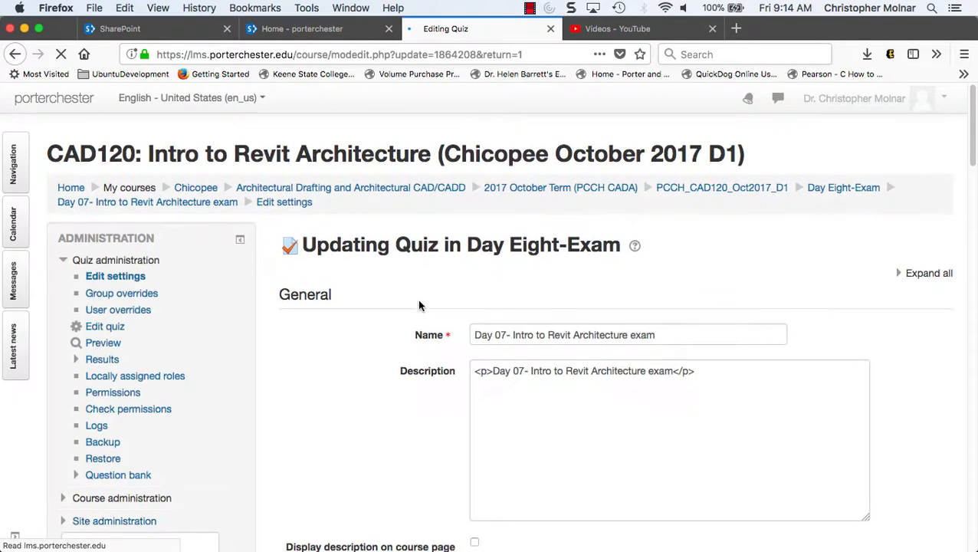
{"action": "scroll", "scroll_direction": "down", "scroll_amount": 3}
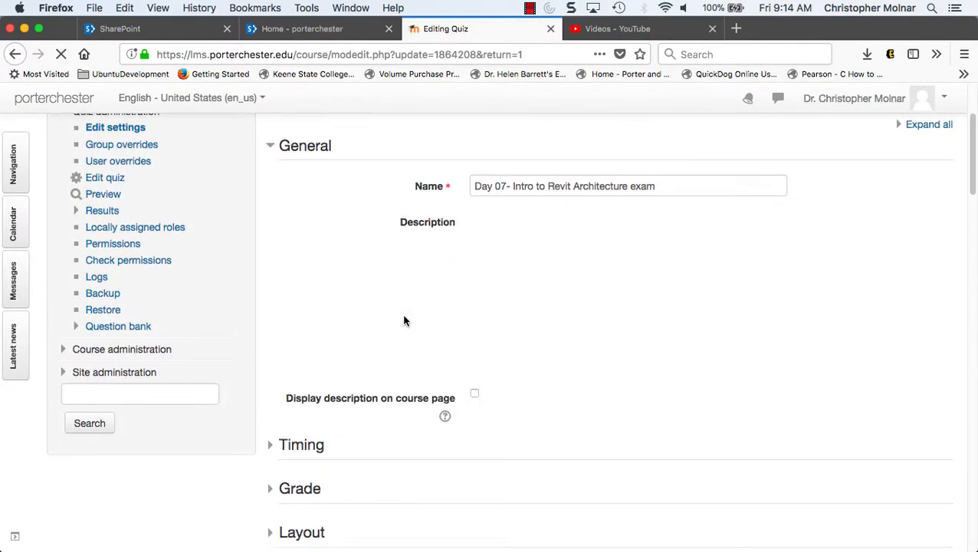
{"action": "scroll", "scroll_direction": "down", "scroll_amount": 3}
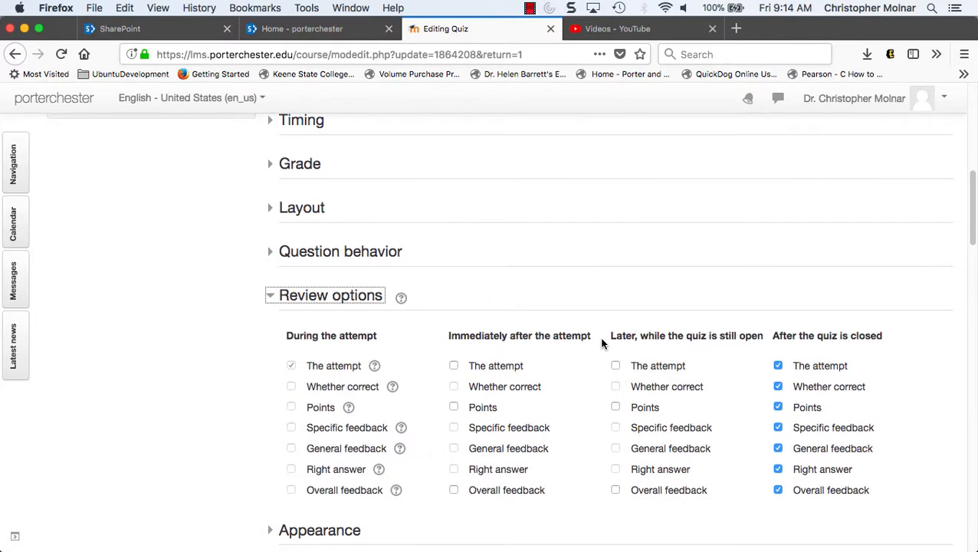
{"action": "scroll", "scroll_direction": "down", "scroll_amount": 3}
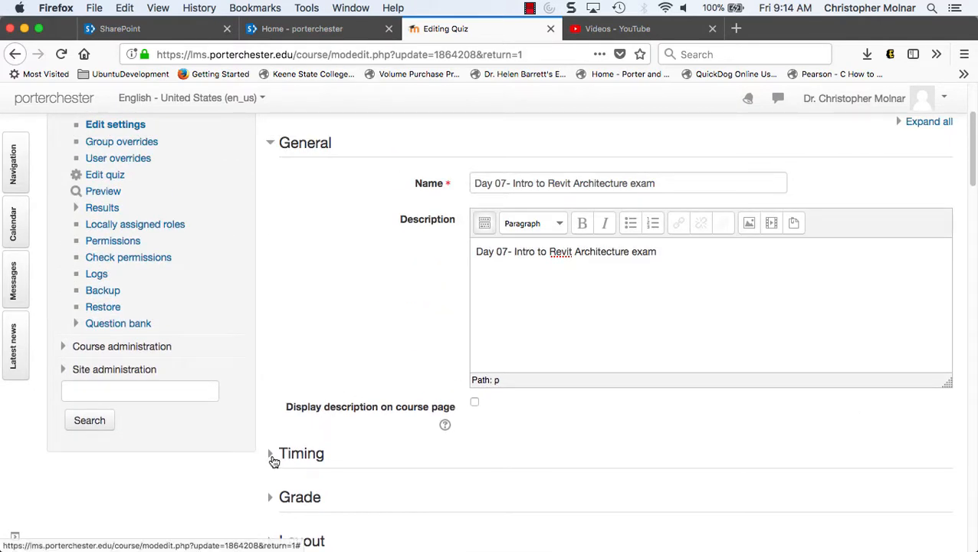
Step: In Timing, enable Close the quiz with date 14 December 2017, 09:14
{"action": "left_click", "coordinate": [270, 454]}
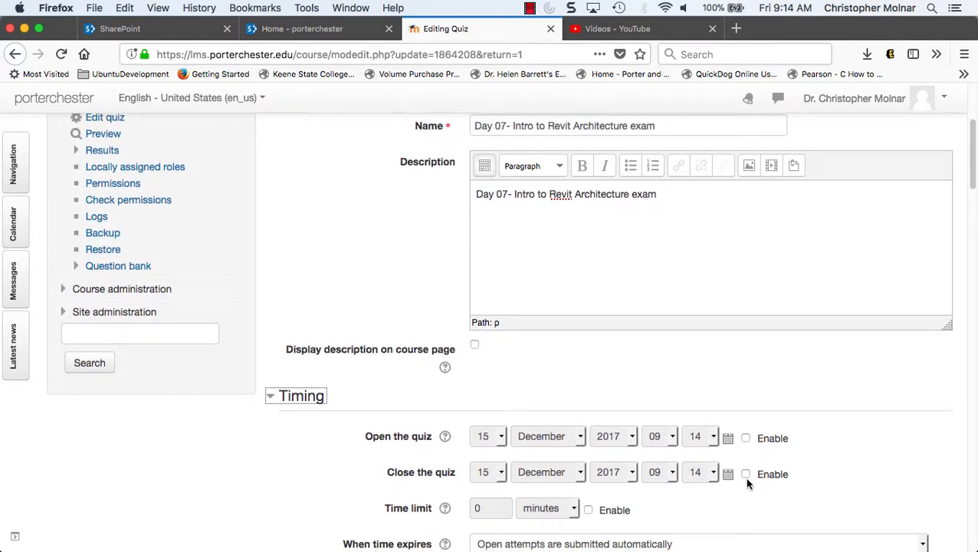
{"action": "left_click", "coordinate": [746, 473]}
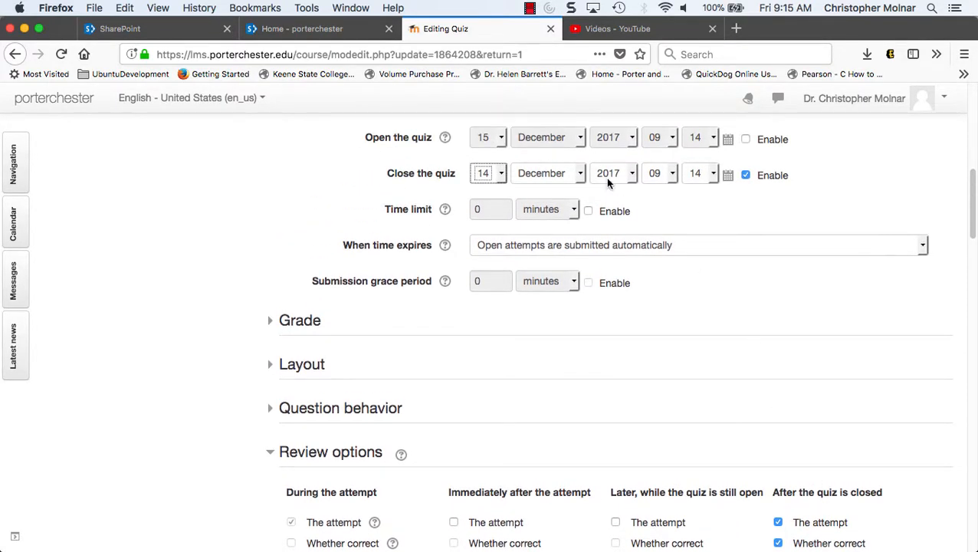
Step: Reveal the extra Appearance settings via Show more and review them at defaults
{"action": "scroll", "scroll_direction": "down", "scroll_amount": 3}
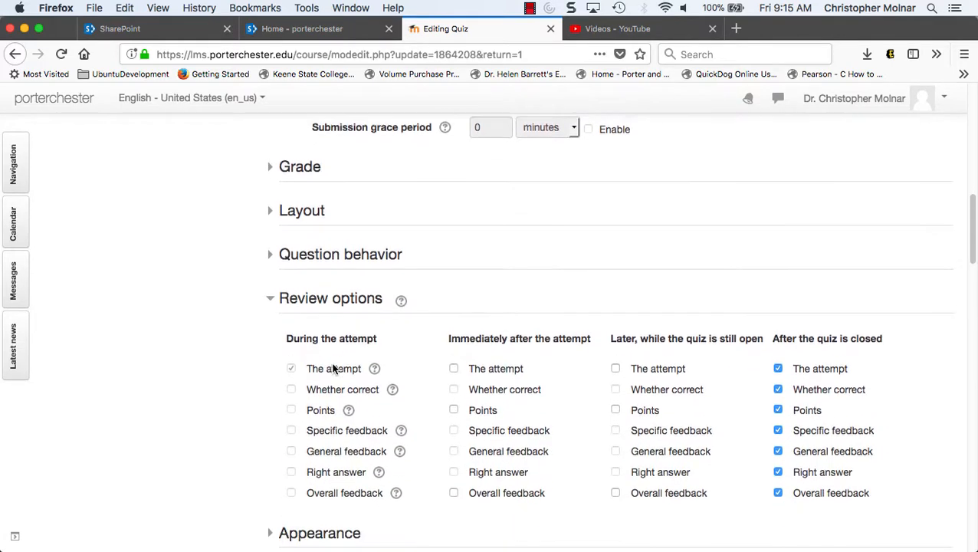
{"action": "scroll", "scroll_direction": "down", "scroll_amount": 3}
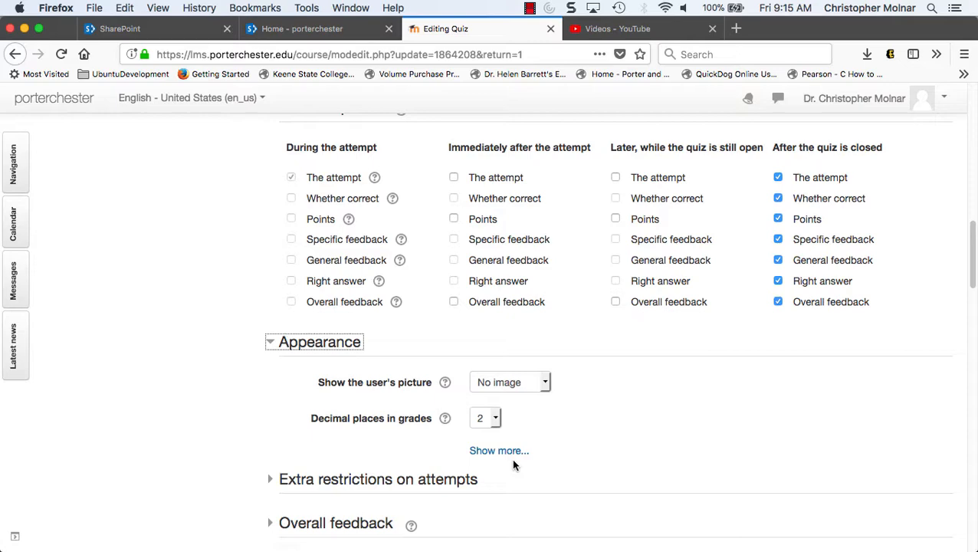
{"action": "left_click", "coordinate": [498, 450]}
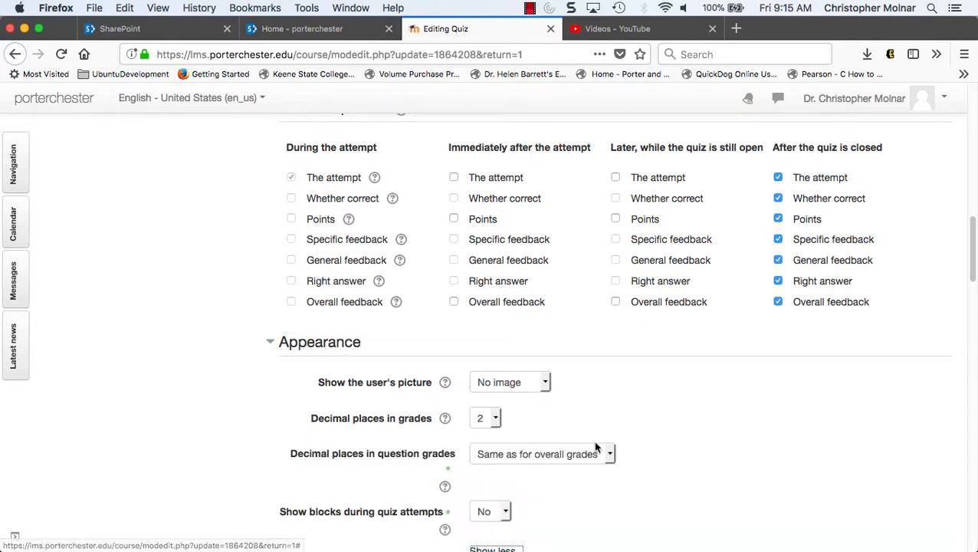
{"action": "scroll", "scroll_direction": "down", "scroll_amount": 3}
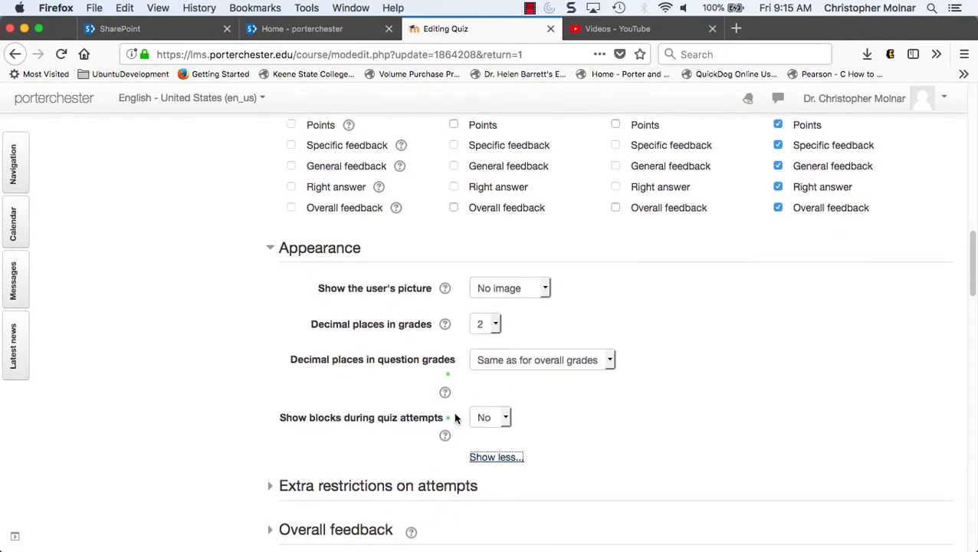
{"action": "scroll", "scroll_direction": "down", "scroll_amount": 3}
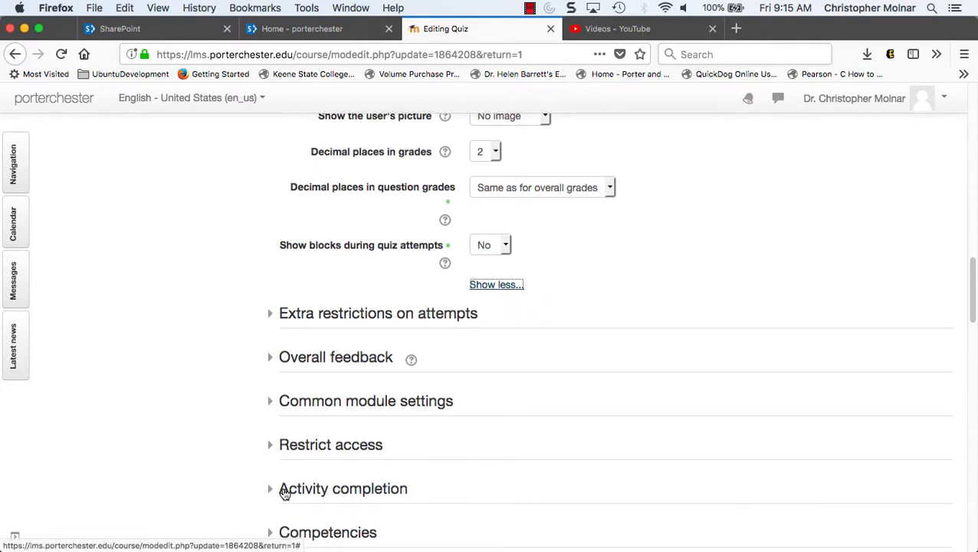
{"action": "scroll", "scroll_direction": "down", "scroll_amount": 3}
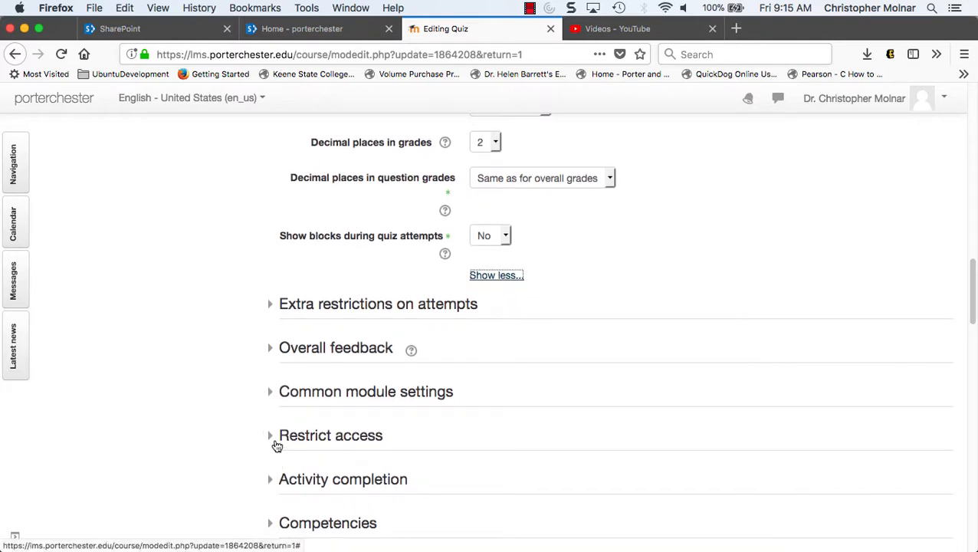
Step: Expand Restrict access and Common module settings, leaving both at their defaults
{"action": "left_click", "coordinate": [331, 435]}
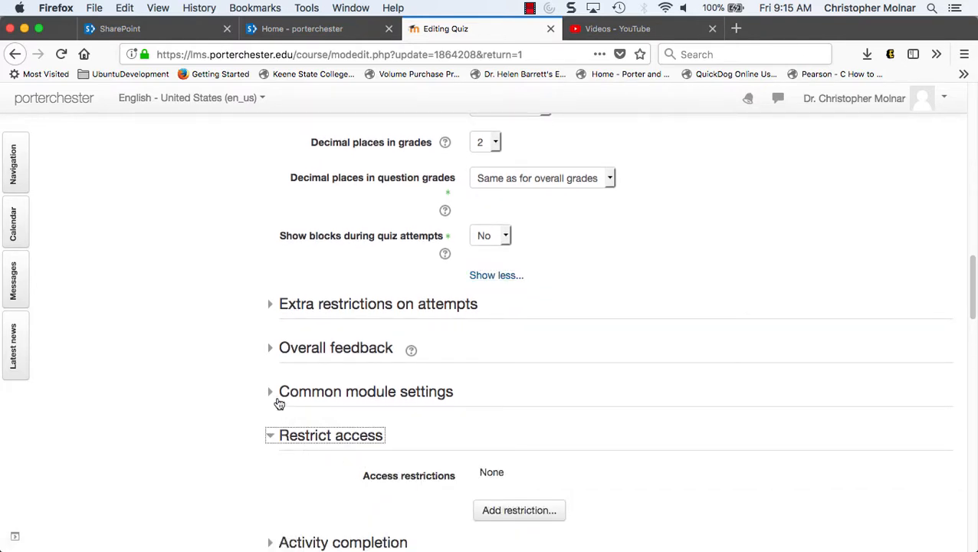
{"action": "left_click", "coordinate": [269, 393]}
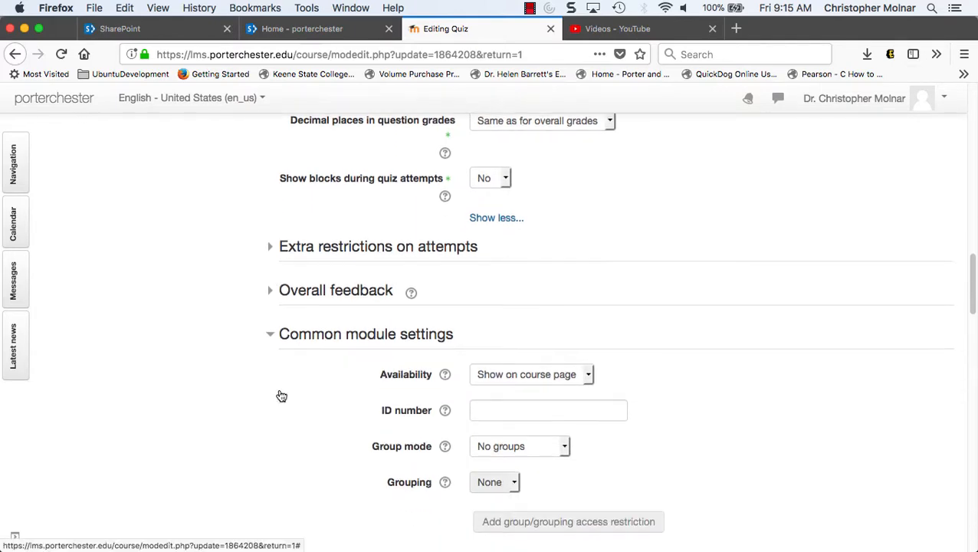
{"action": "scroll", "scroll_direction": "down", "scroll_amount": 3}
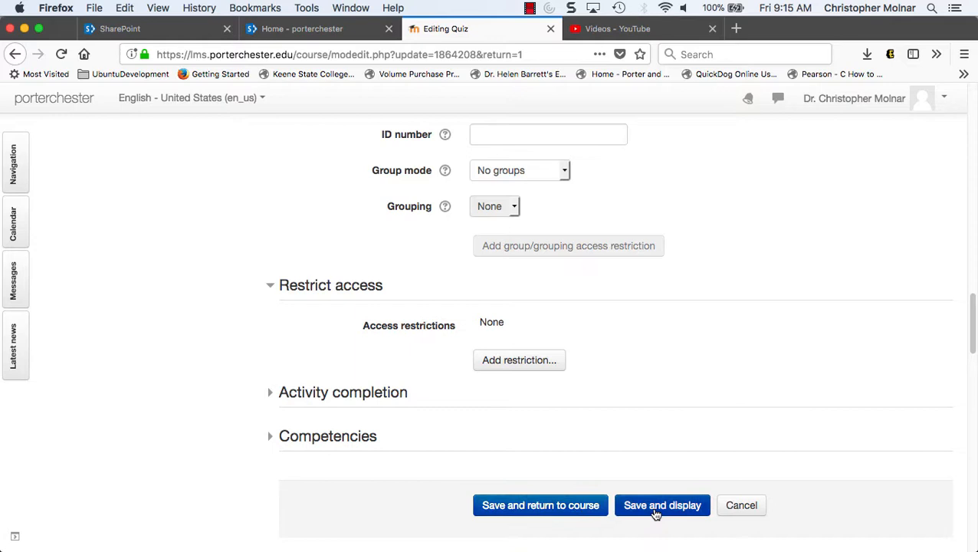
Step: Save and return to the CAD120 course page, reaching the Course administration menu
{"action": "left_click", "coordinate": [540, 506]}
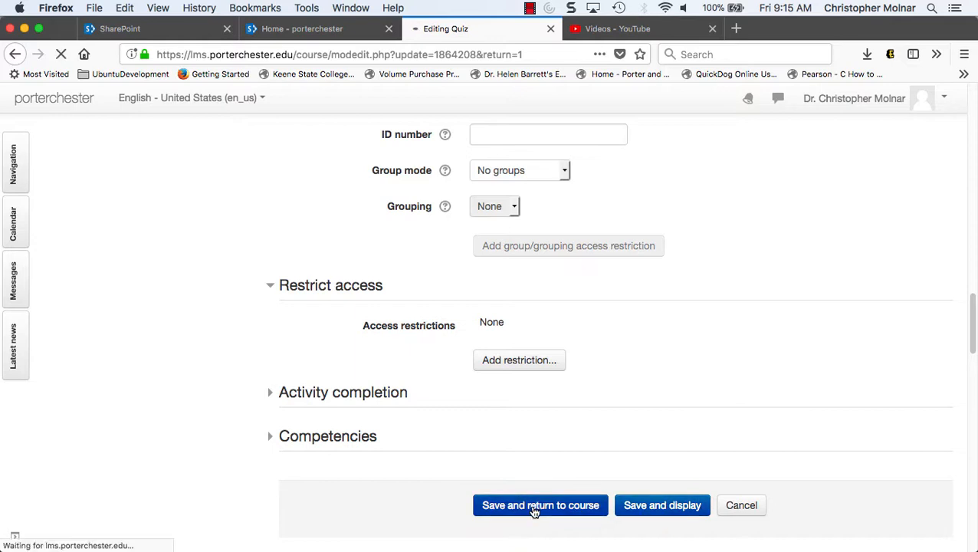
{"action": "left_click", "coordinate": [539, 506]}
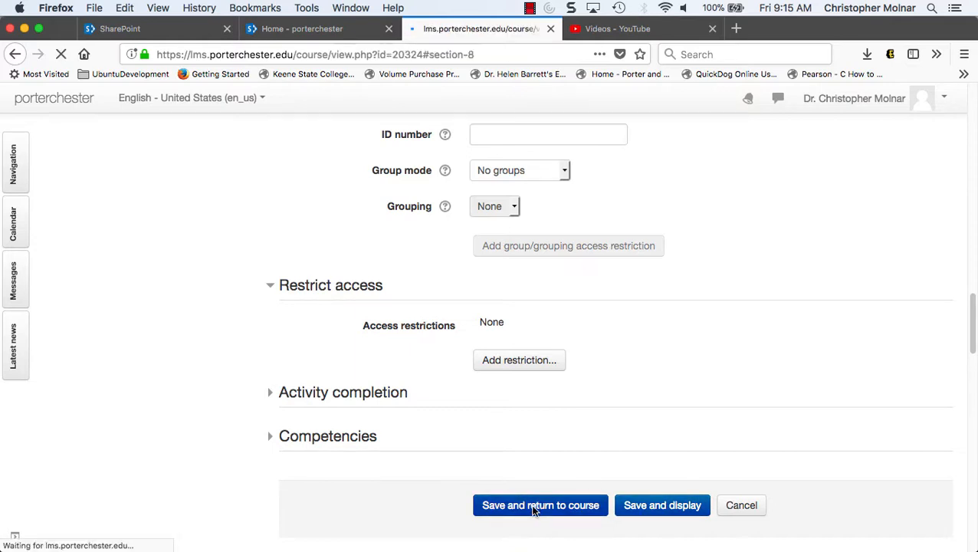
{"action": "left_click", "coordinate": [539, 506]}
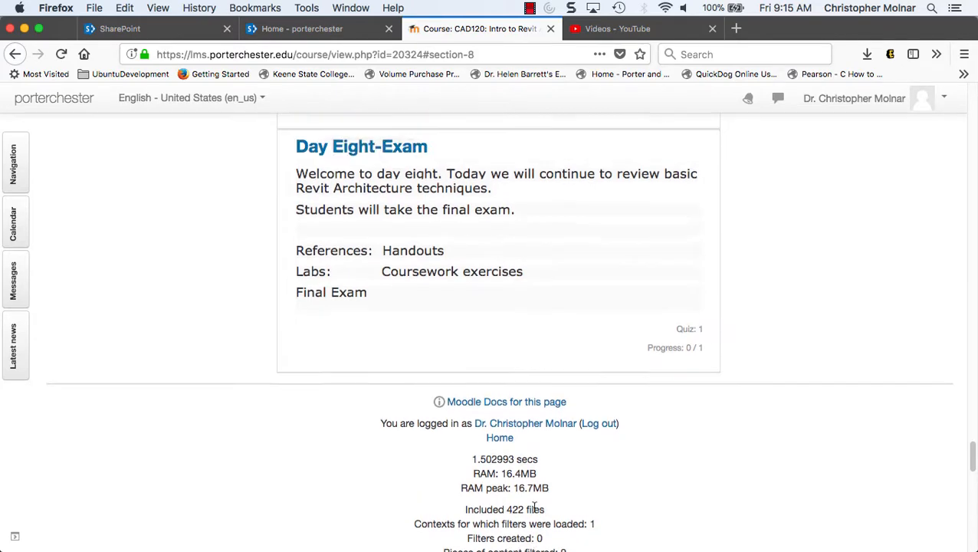
{"action": "scroll", "scroll_direction": "up", "scroll_amount": 3}
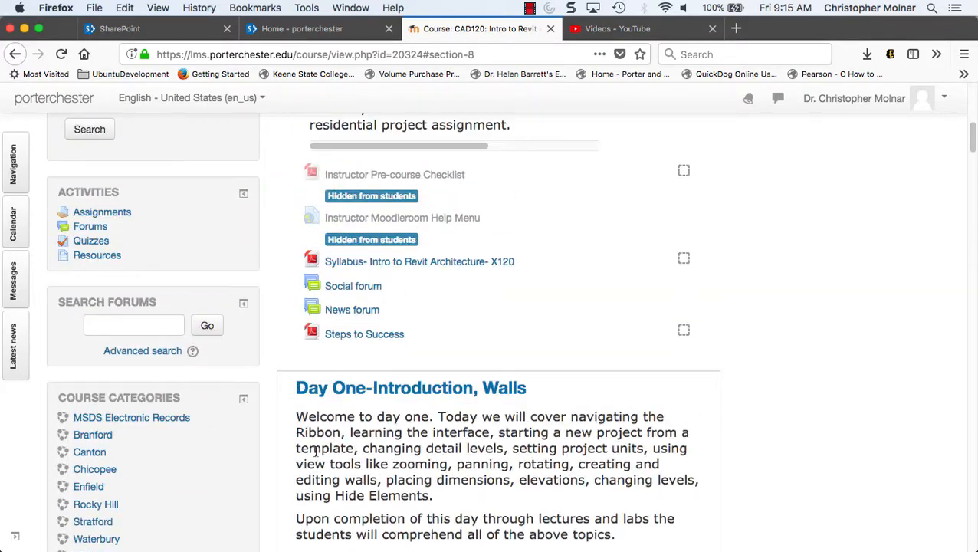
{"action": "scroll", "scroll_direction": "down", "scroll_amount": 3}
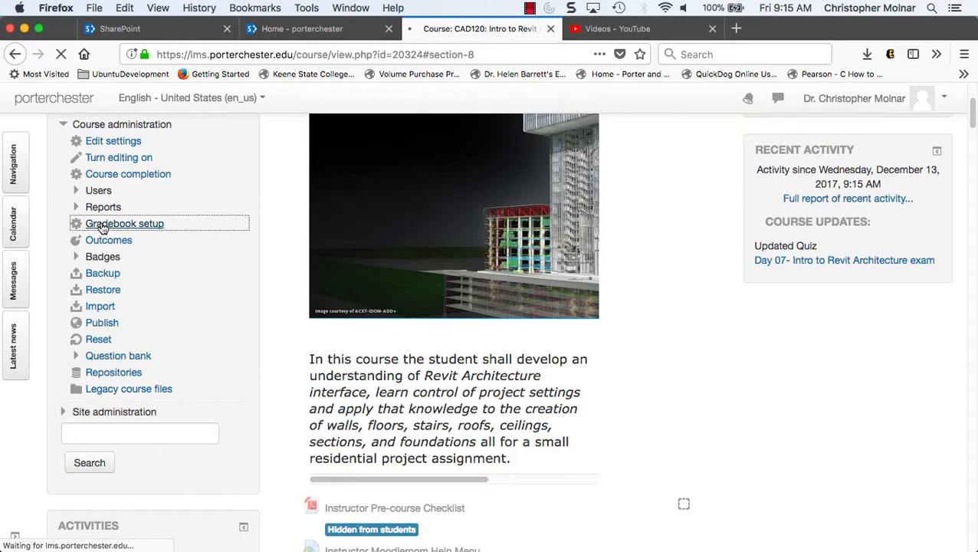
Step: Reopen Gradebook setup and locate the Day 07 Revit exam under Exam Grade (15%)
{"action": "left_click", "coordinate": [124, 223]}
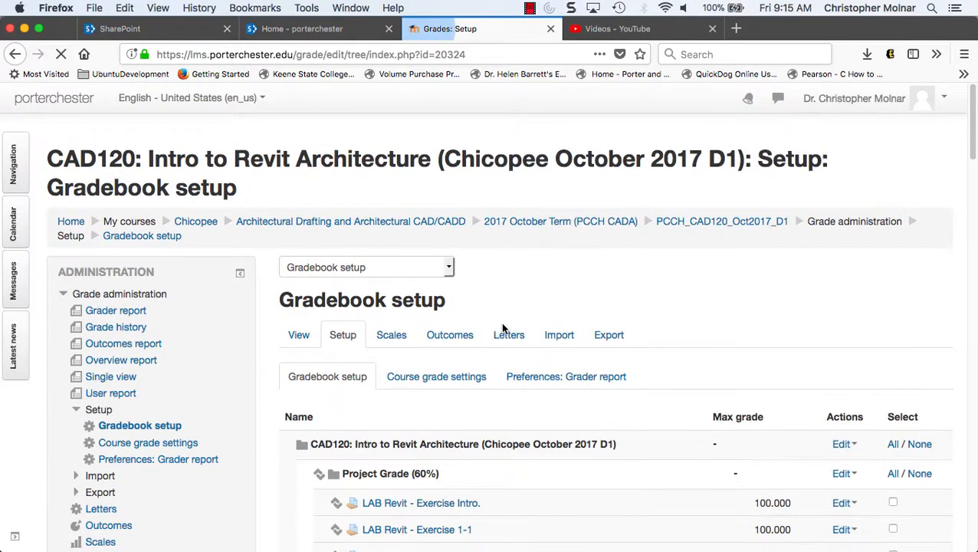
{"action": "scroll", "scroll_direction": "down", "scroll_amount": 3}
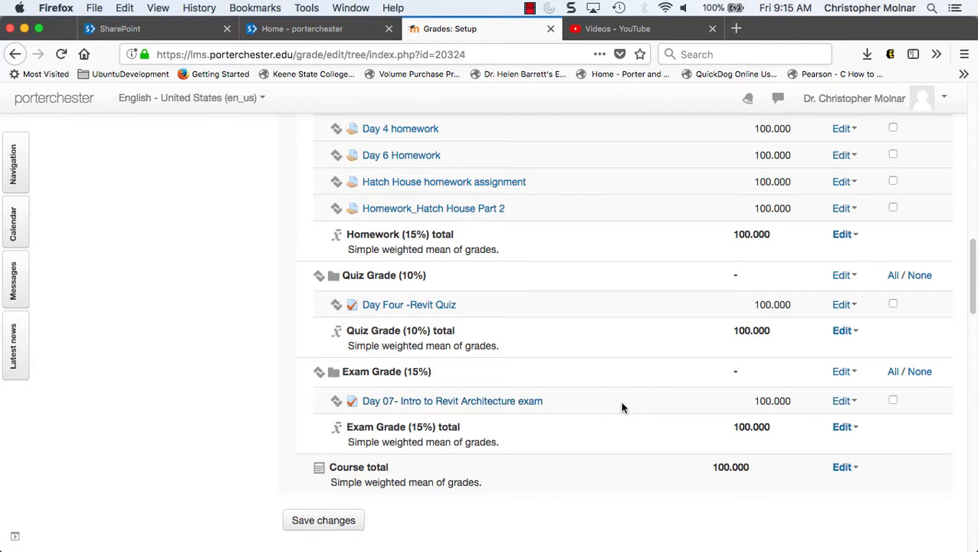
{"action": "mouse_move", "coordinate": [622, 433]}
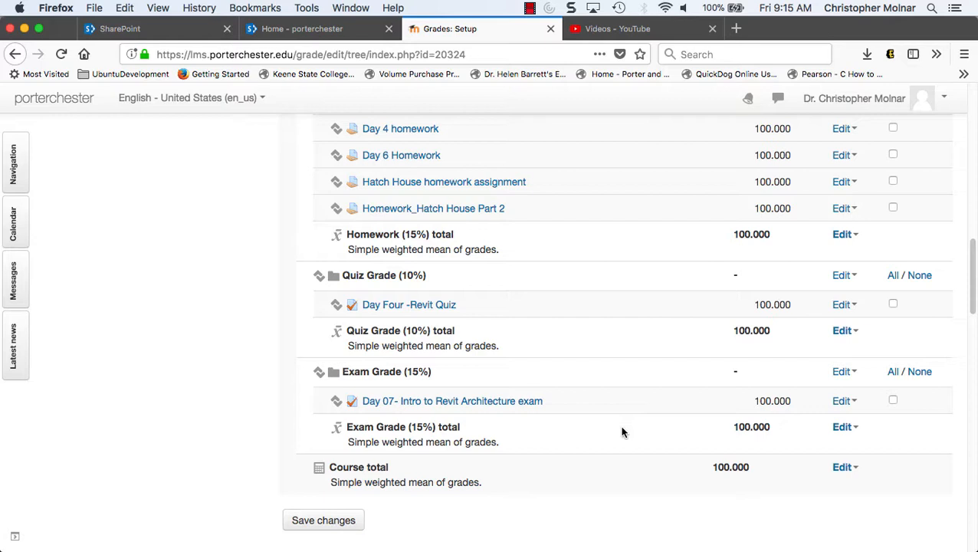